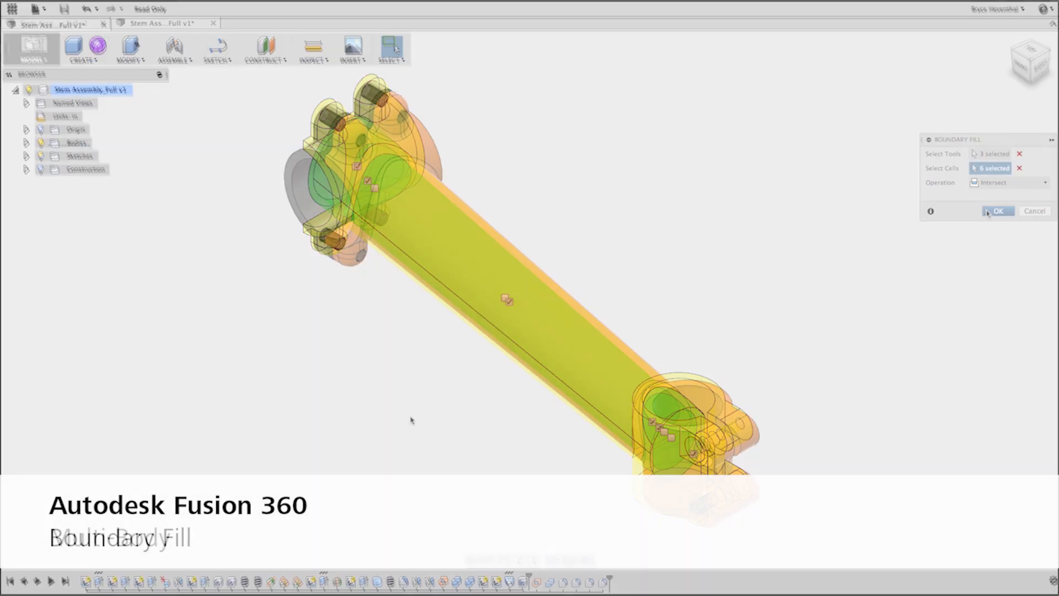
# Step: Confirm the boundary fill of the stem regions and create components from the bodies
pyautogui.click(998, 211)
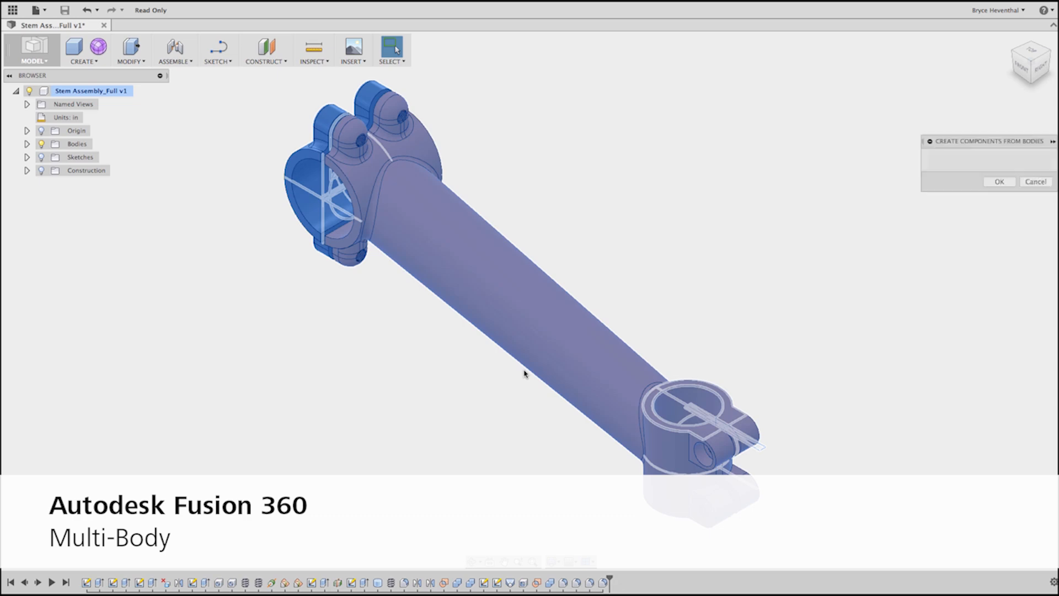
pyautogui.click(999, 182)
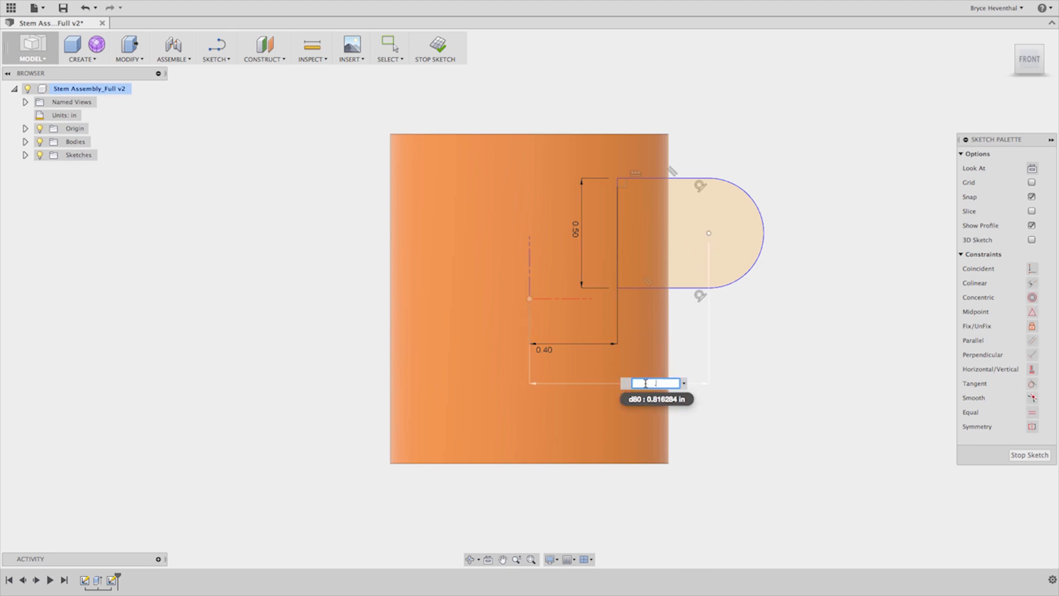
# Step: Dimension the tab sketch 0.75 and extrude the tab profile as a 0.4375 in cut
pyautogui.write('0.75')
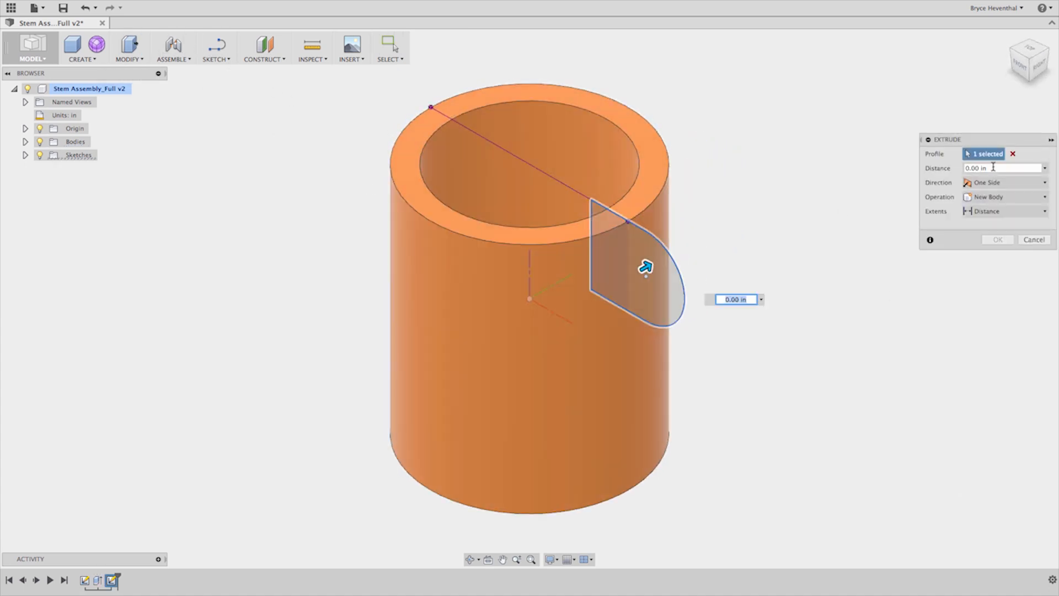
pyautogui.write('.4375')
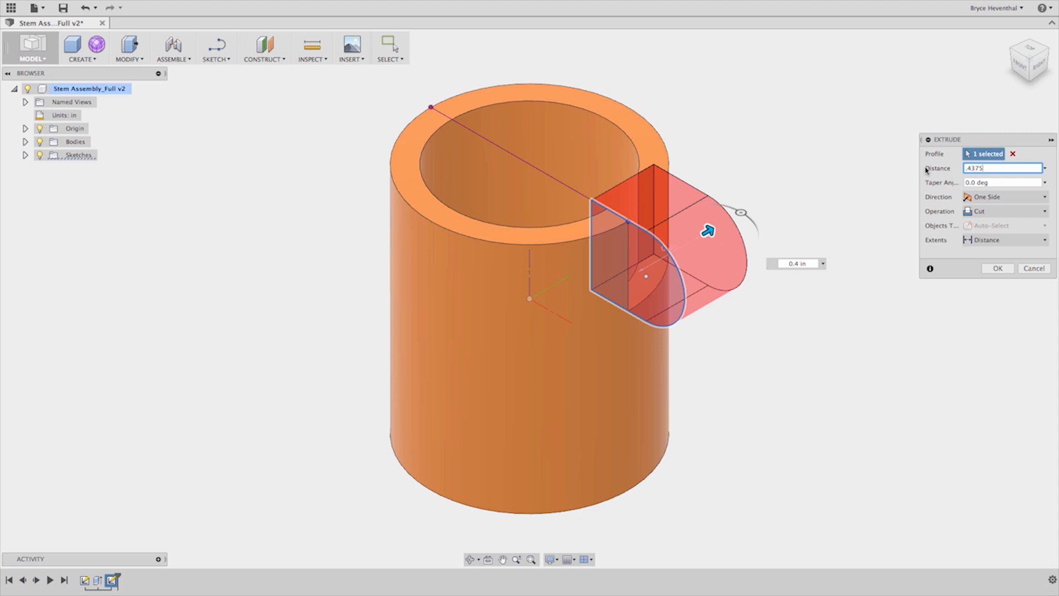
pyautogui.click(1003, 211)
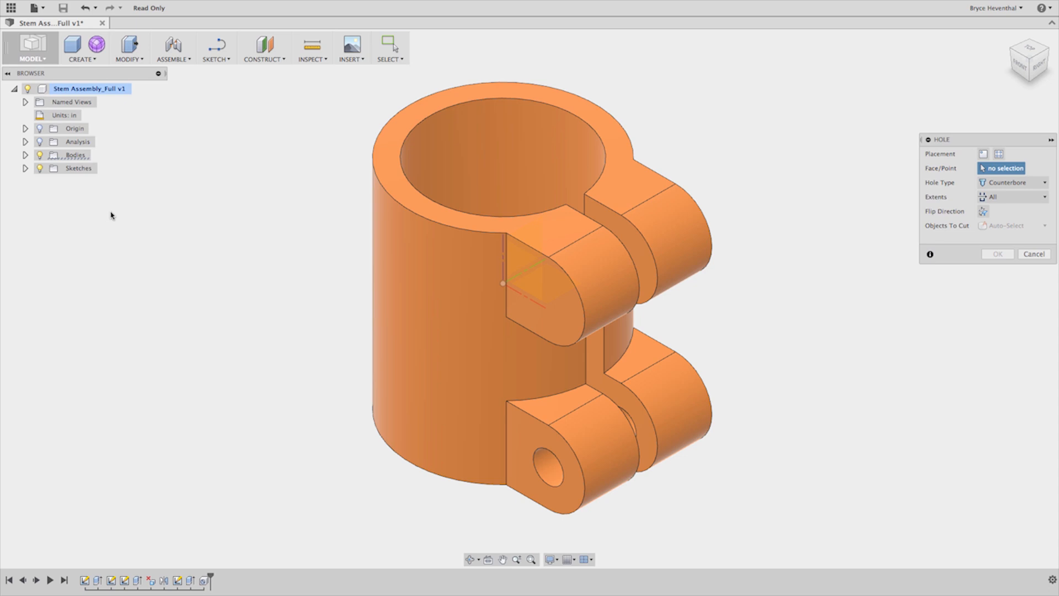
# Step: Place a counterbored hole through the upper clamp tab face
pyautogui.click(547, 290)
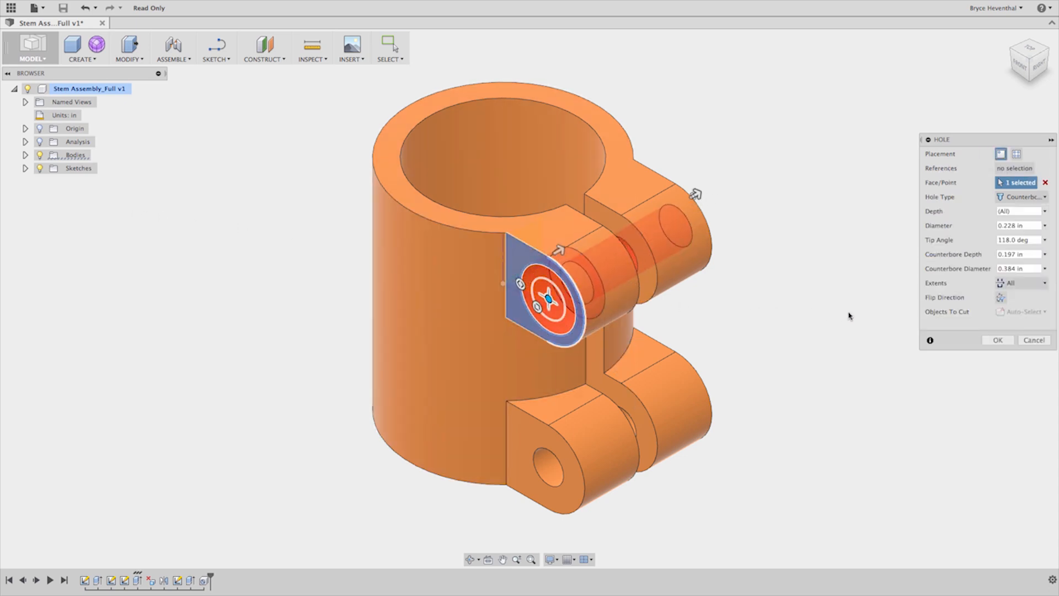
pyautogui.click(1034, 340)
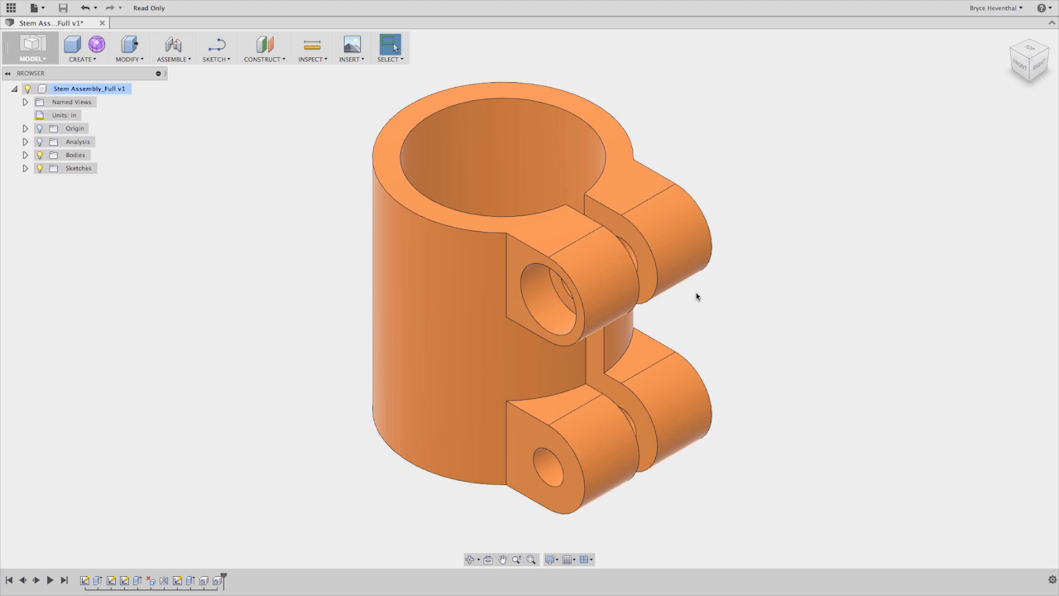
pyautogui.click(82, 48)
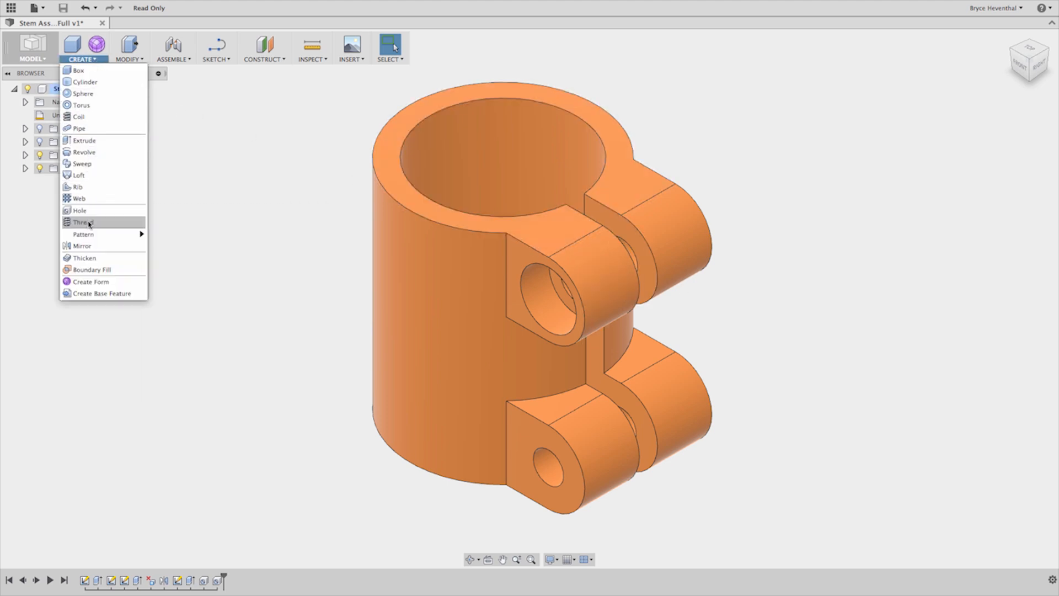
# Step: Thread the lower clamp tab hole with a modeled M5x0.8 thread
pyautogui.click(82, 222)
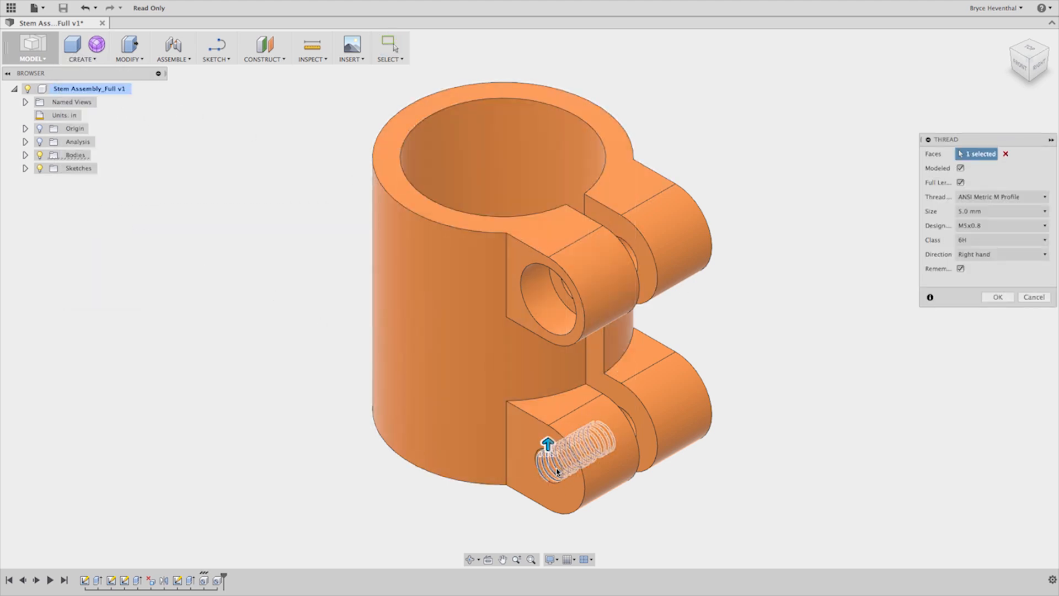
pyautogui.click(998, 297)
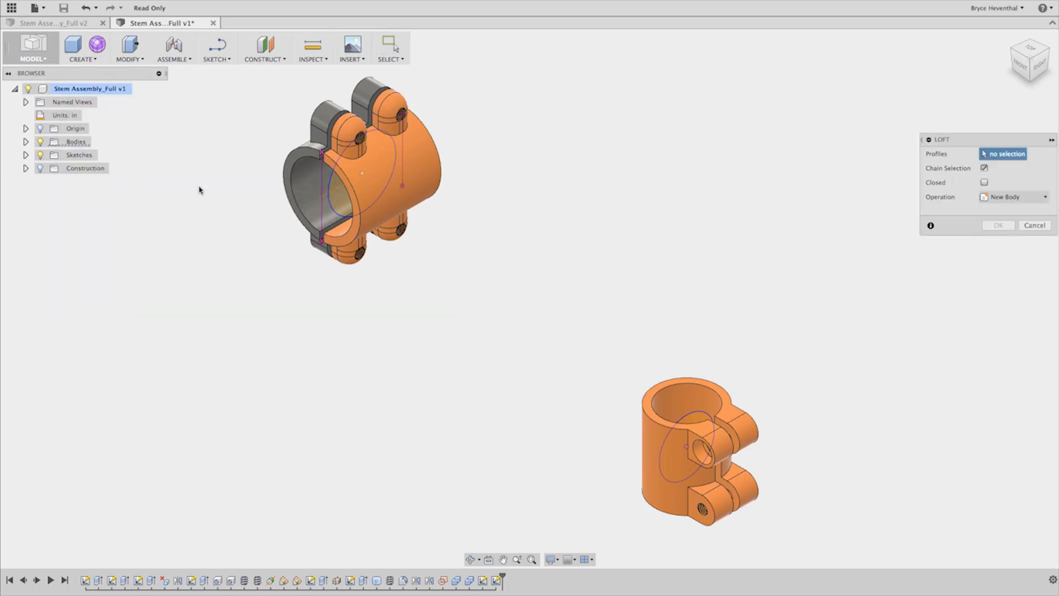
# Step: Loft a tube between the front clamp and steerer clamp profiles
pyautogui.click(686, 439)
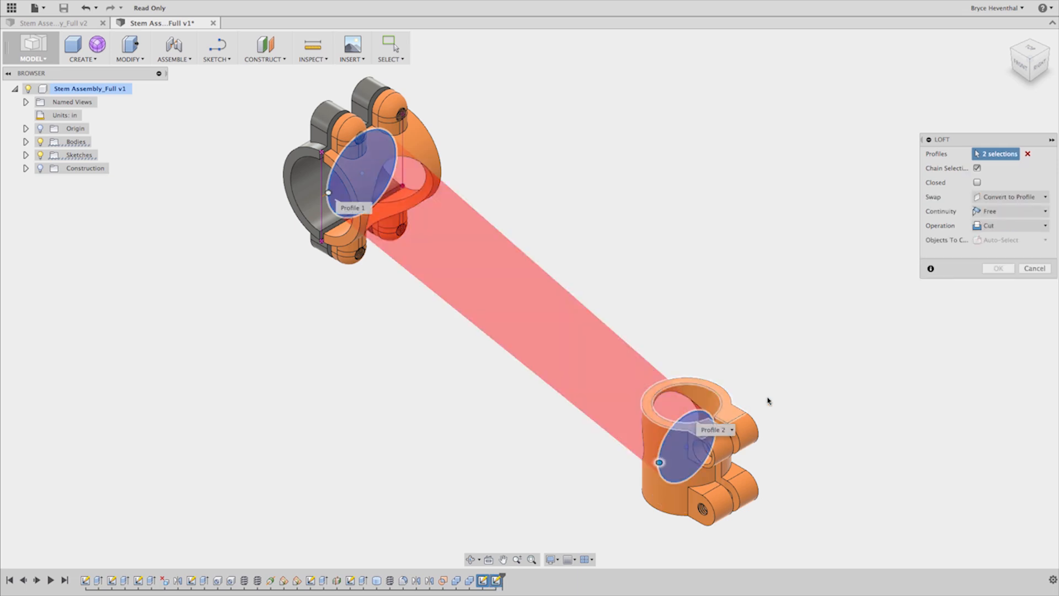
pyautogui.click(998, 268)
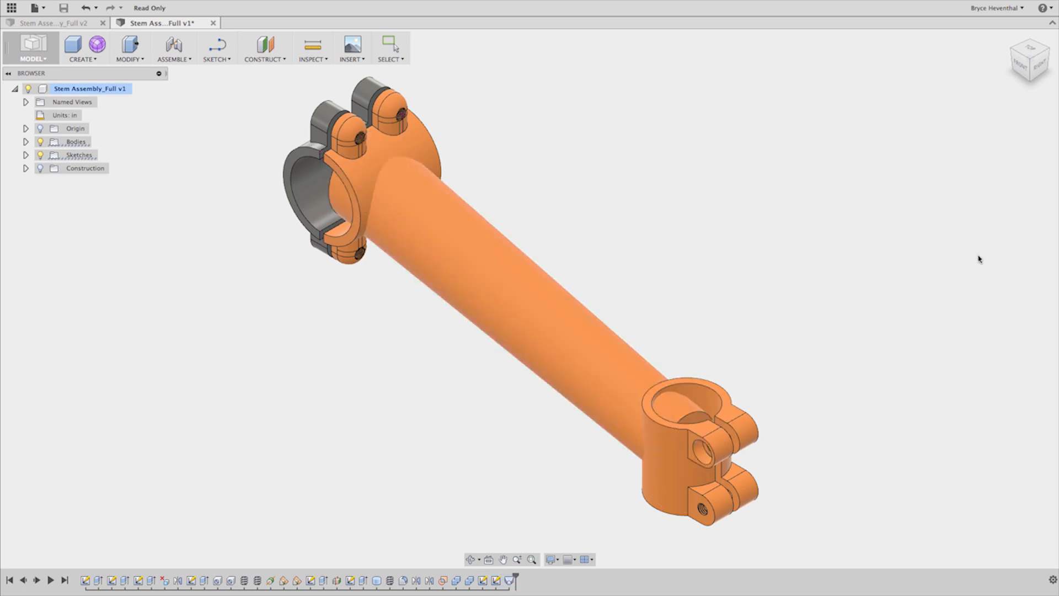
pyautogui.rightClick(358, 168)
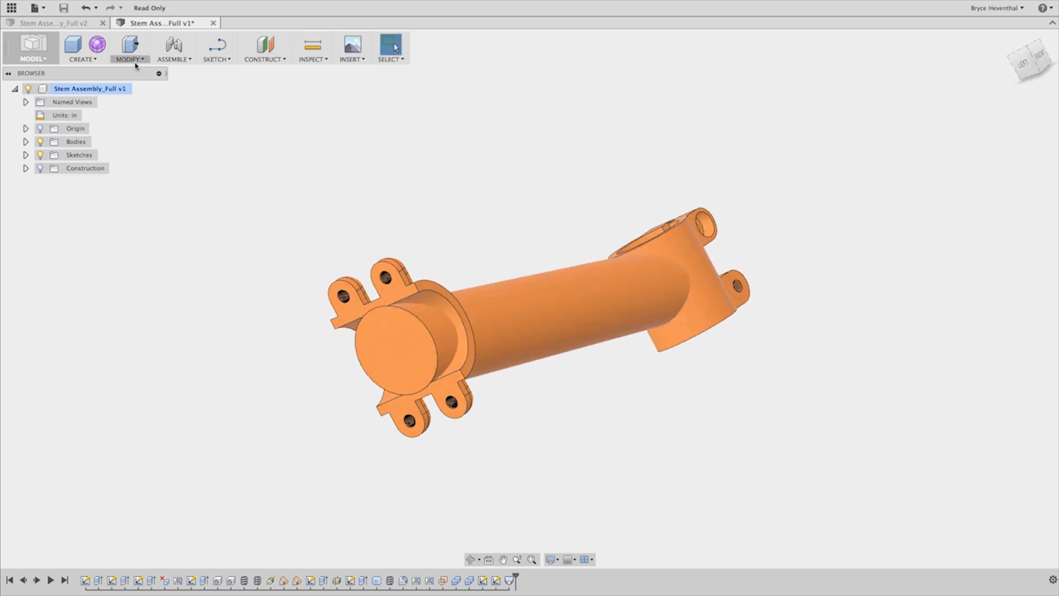
pyautogui.click(392, 331)
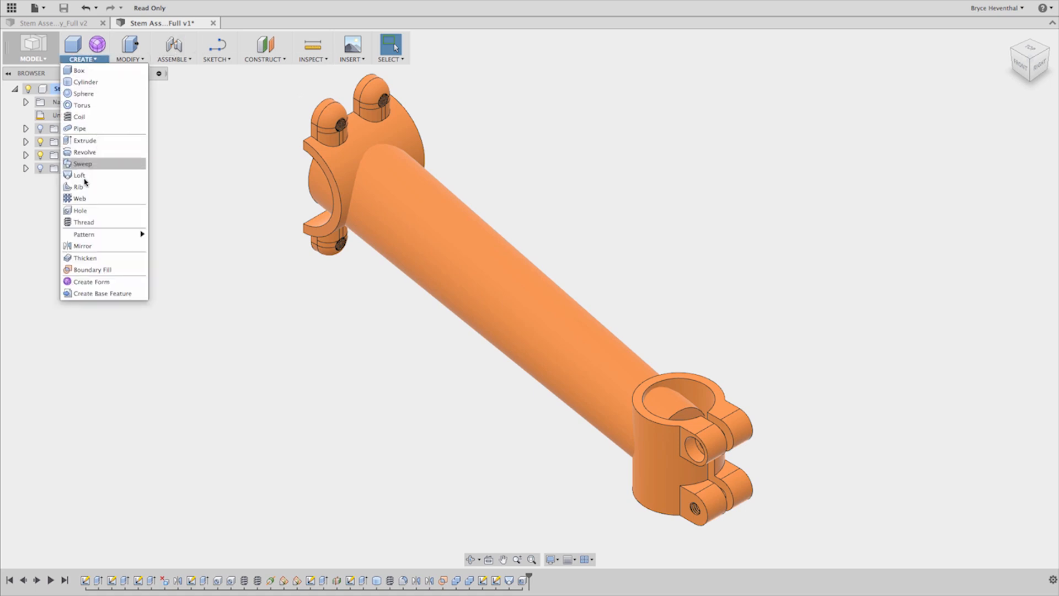
pyautogui.click(93, 270)
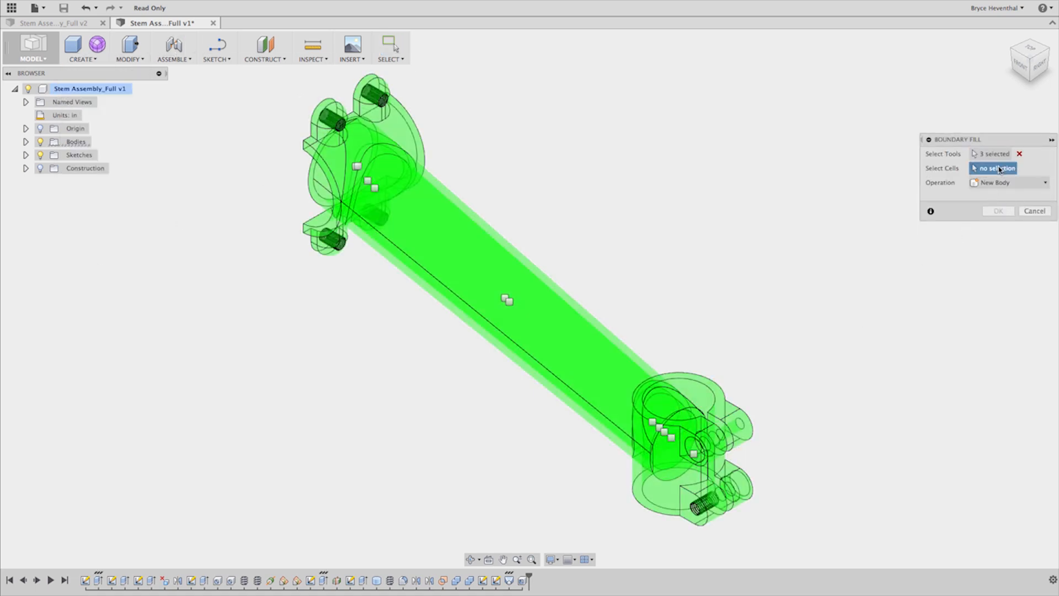
# Step: Boundary-fill the steerer clamp, tube and front clamp regions into a solid body
pyautogui.click(679, 449)
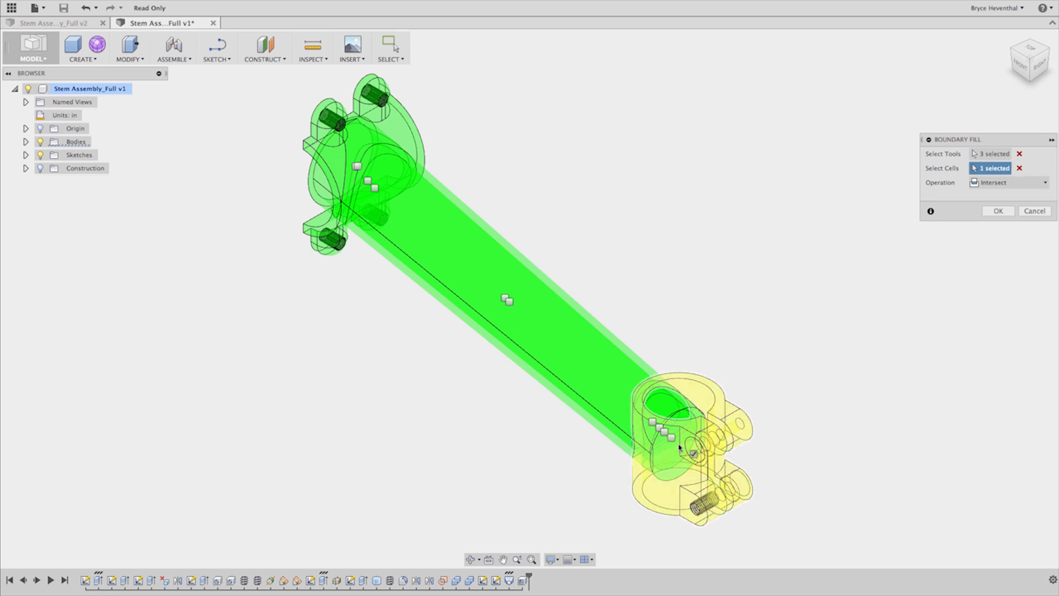
pyautogui.click(693, 453)
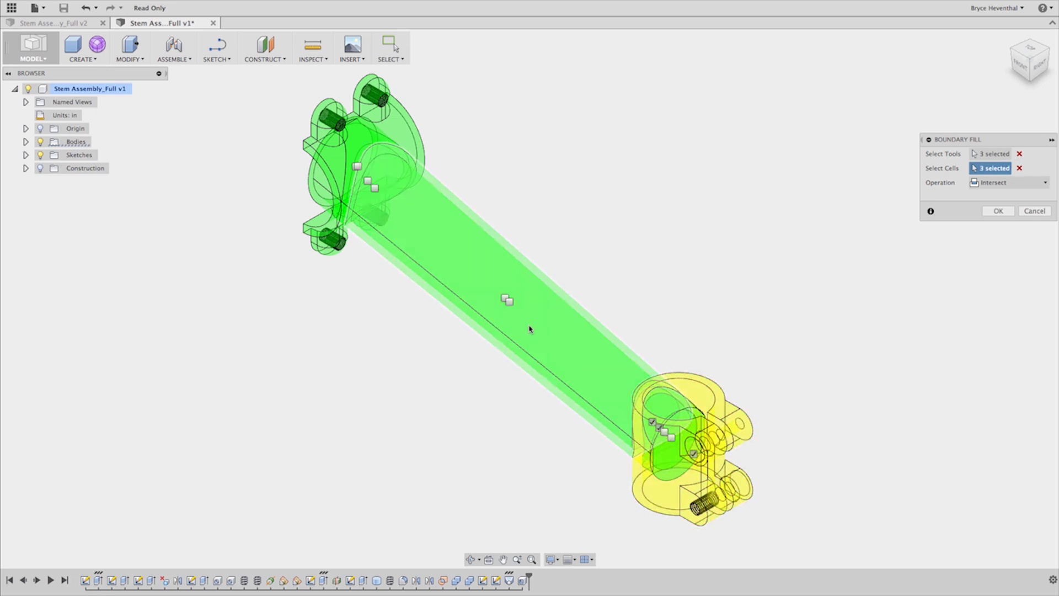
pyautogui.click(370, 185)
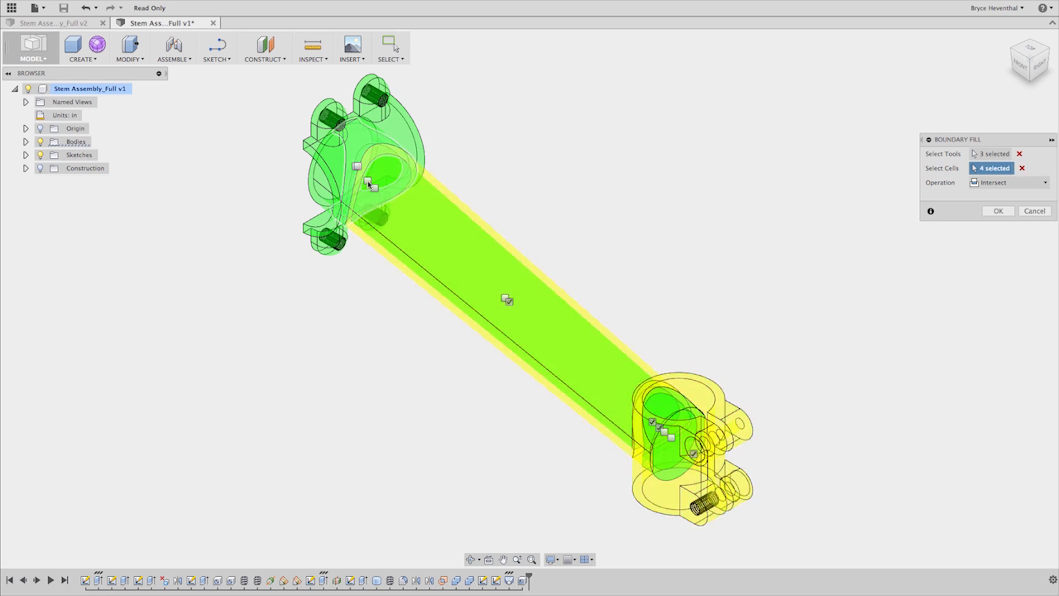
pyautogui.click(367, 180)
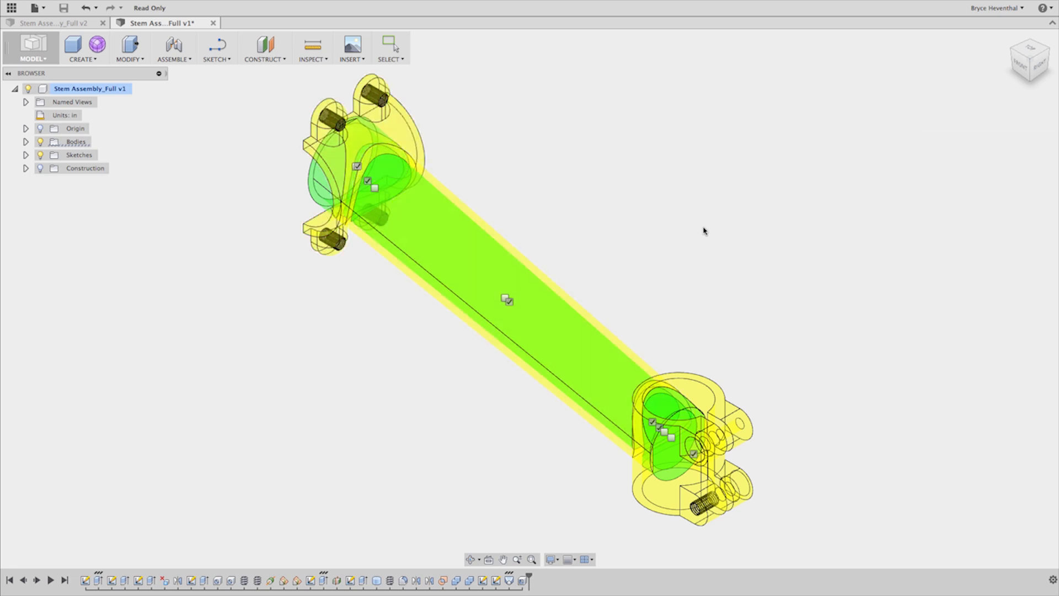
pyautogui.click(129, 47)
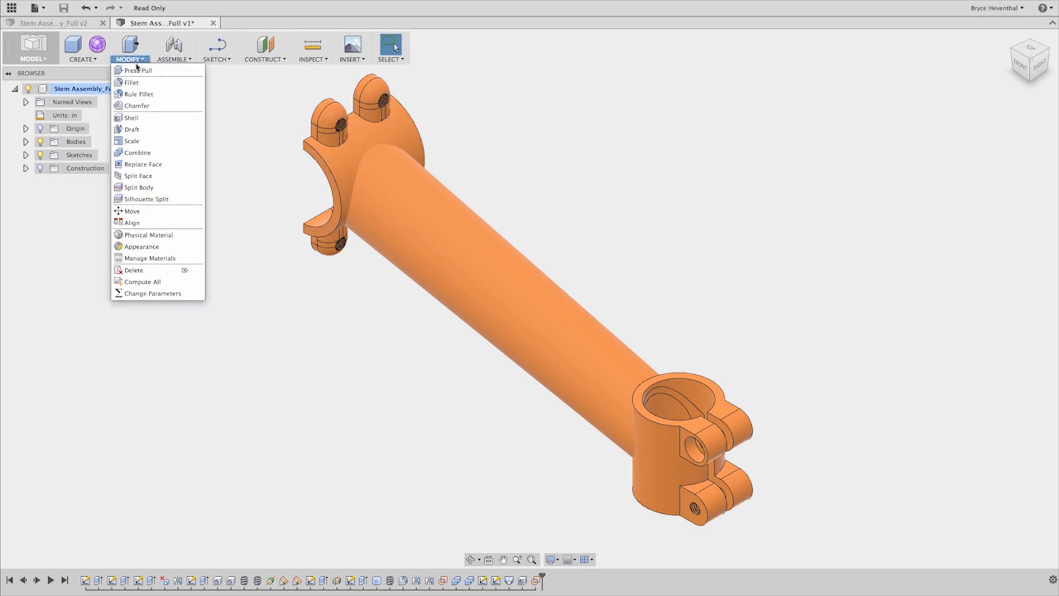
# Step: Combine the front clamp body with the tube body using Join
pyautogui.click(137, 152)
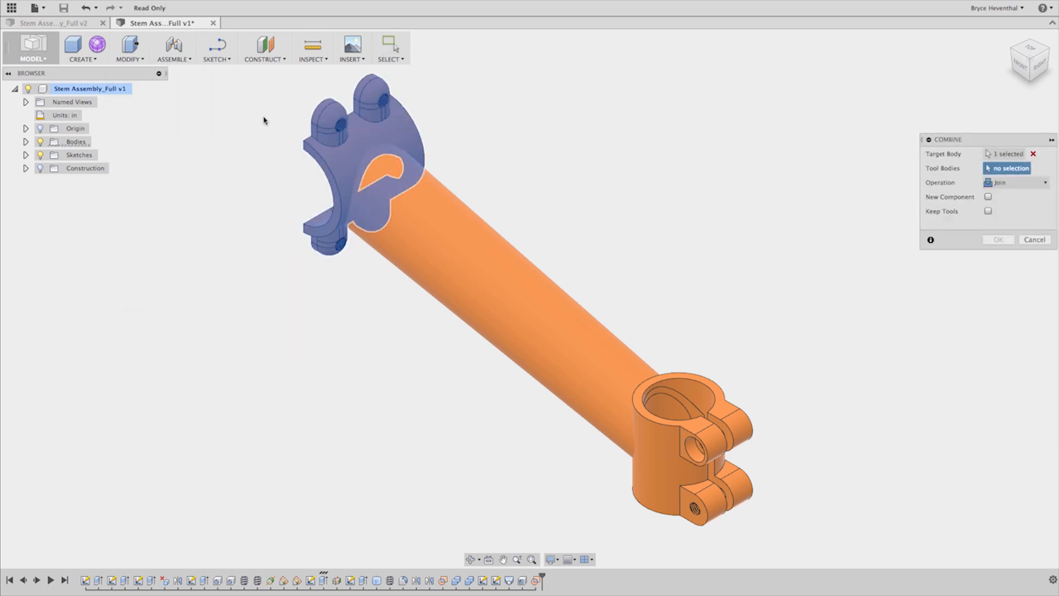
pyautogui.click(1034, 239)
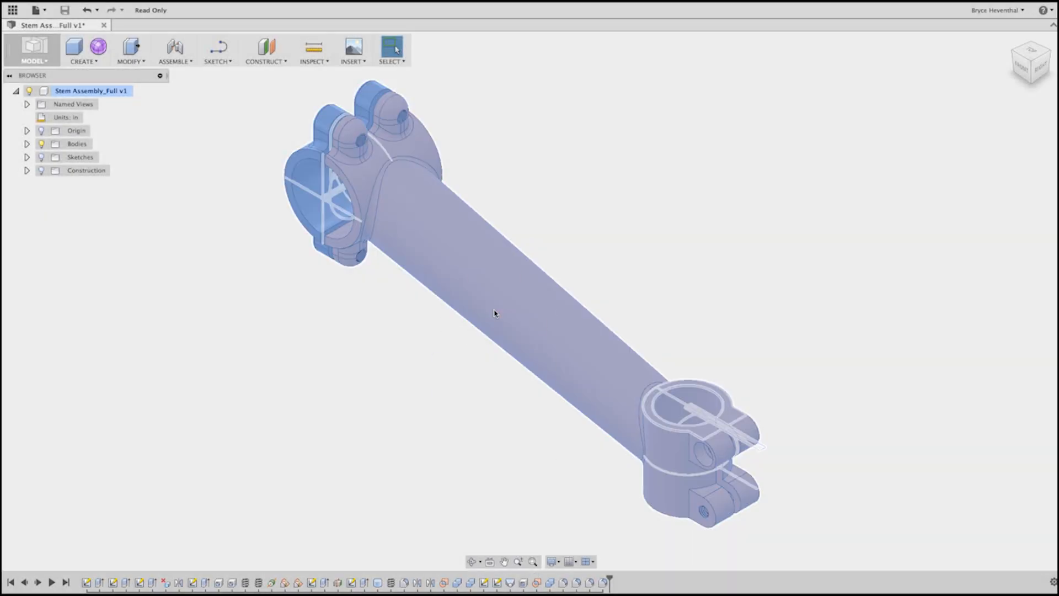
# Step: Create components from the stem bodies and rename them STEM Front and STEM Main
pyautogui.rightClick(493, 313)
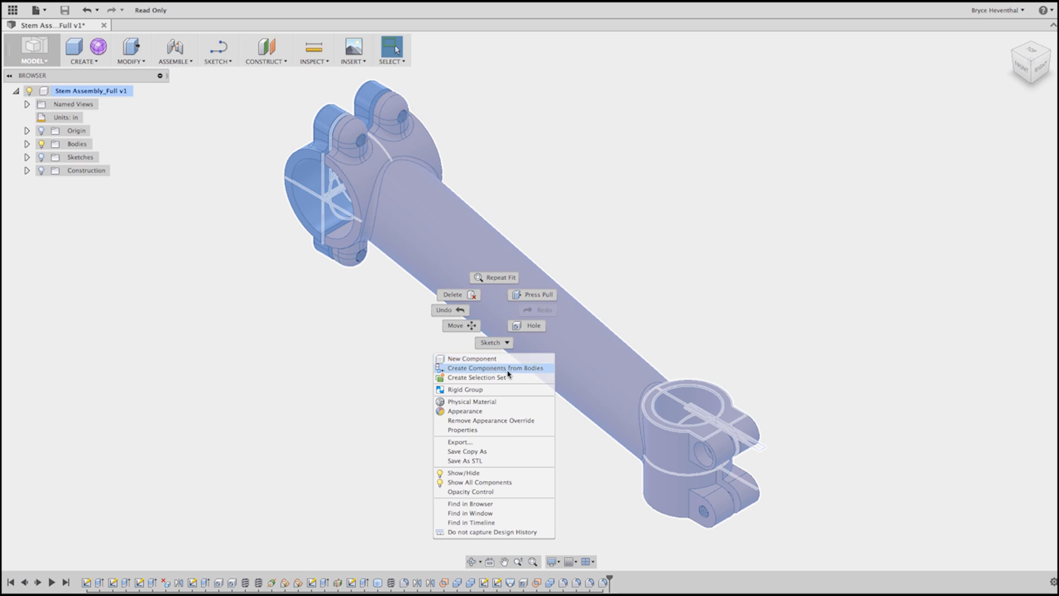
pyautogui.click(494, 368)
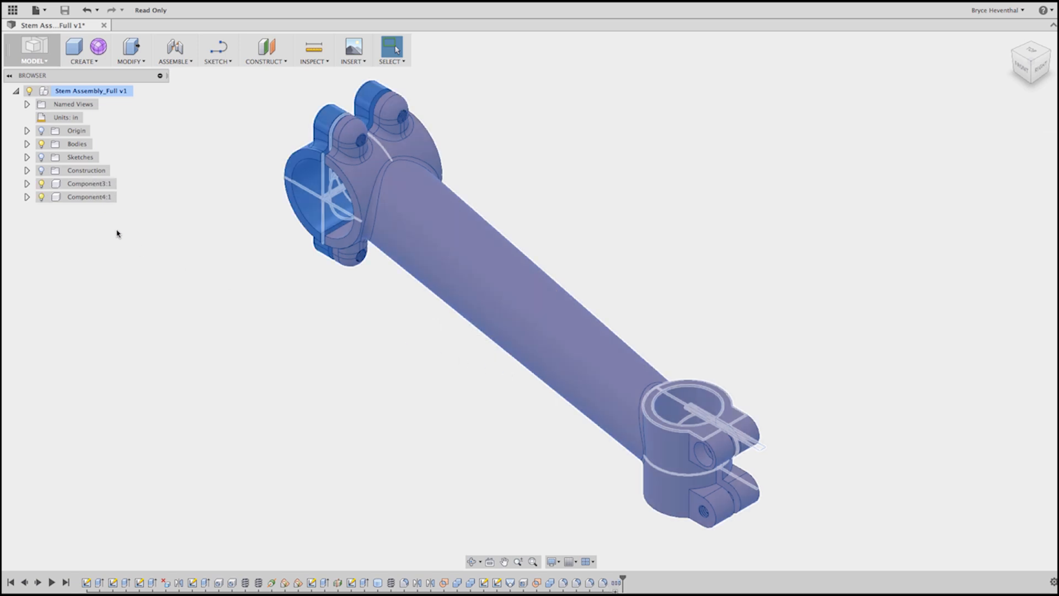
pyautogui.doubleClick(88, 183)
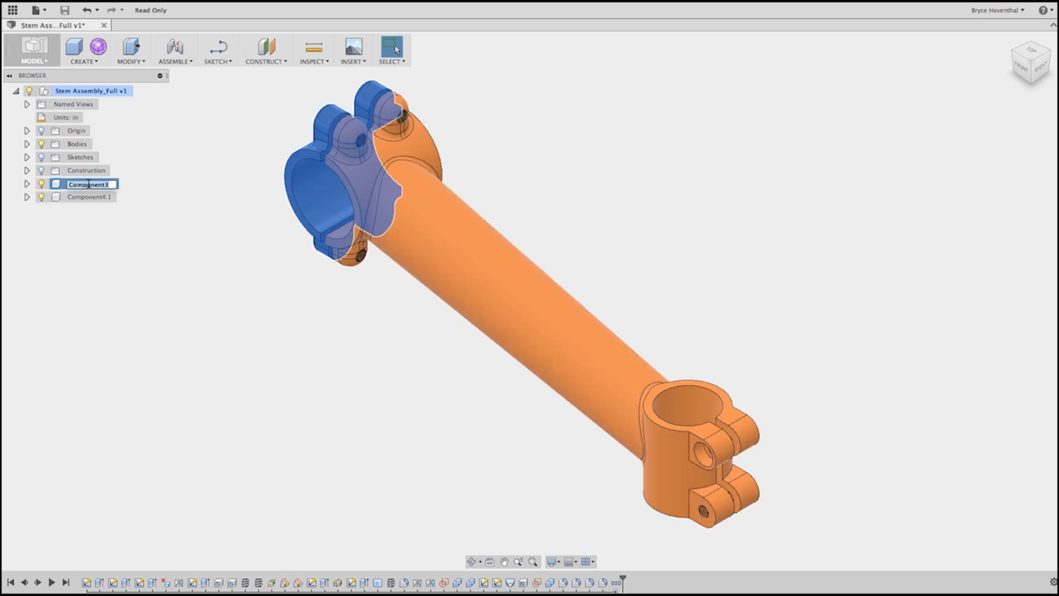
pyautogui.write('STEM Front:1')
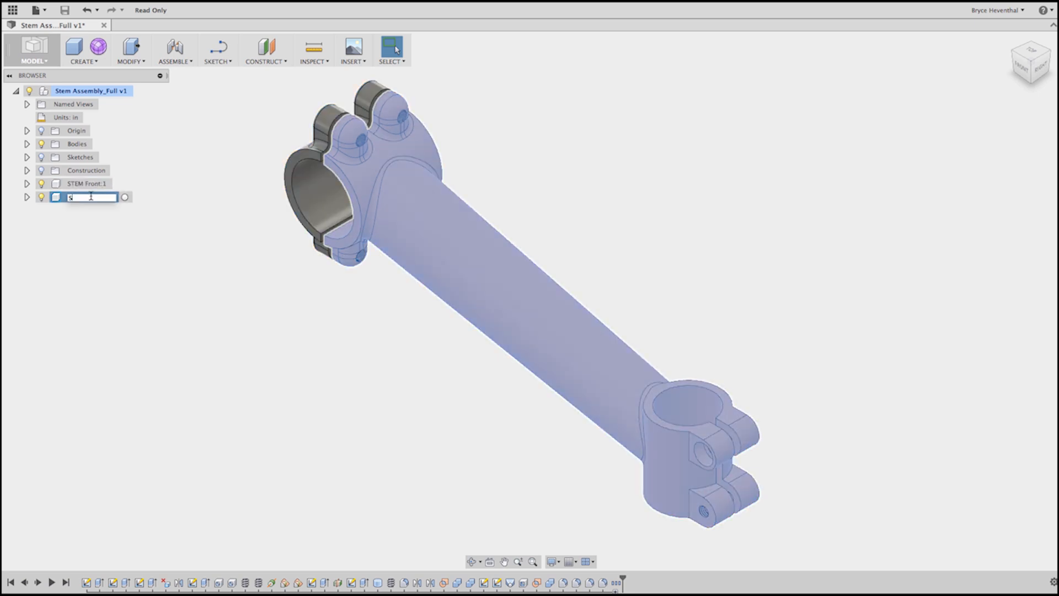
pyautogui.write('STEM Main:1')
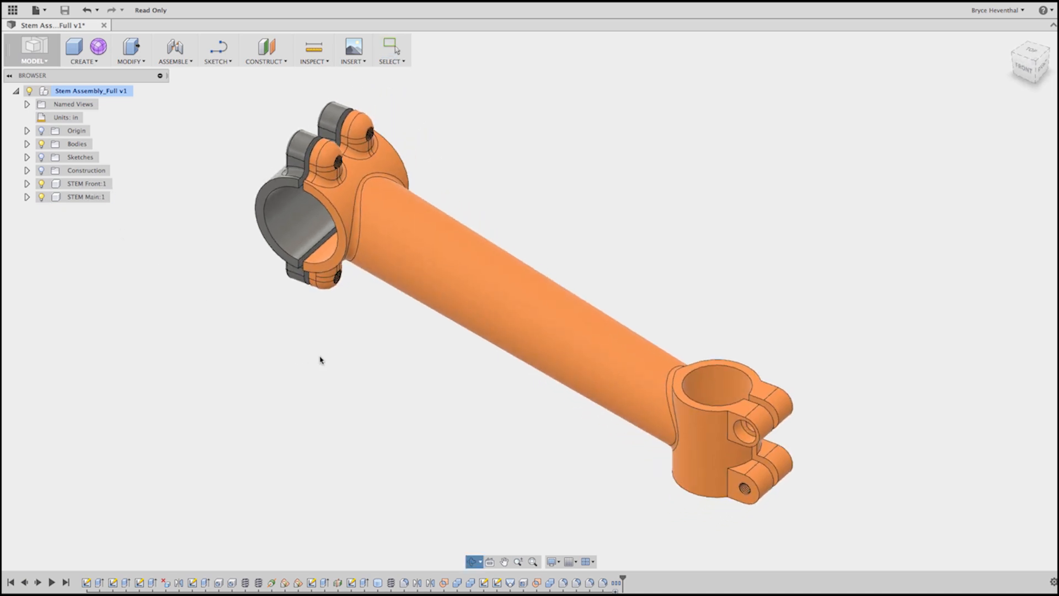
pyautogui.click(390, 49)
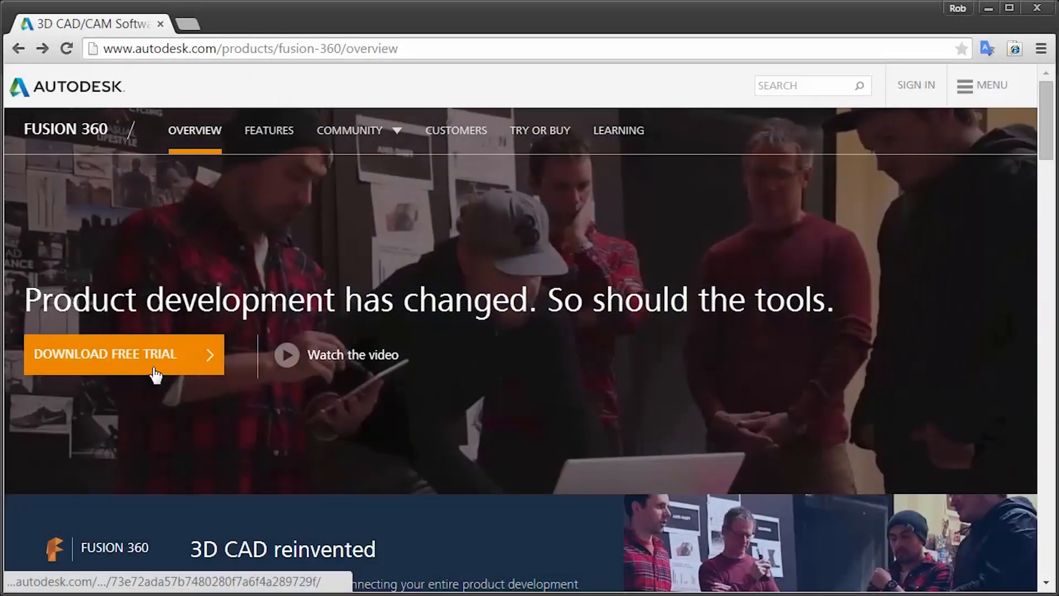
# Step: Start the Fusion 360 free trial download from Autodesk's overview page
pyautogui.click(105, 354)
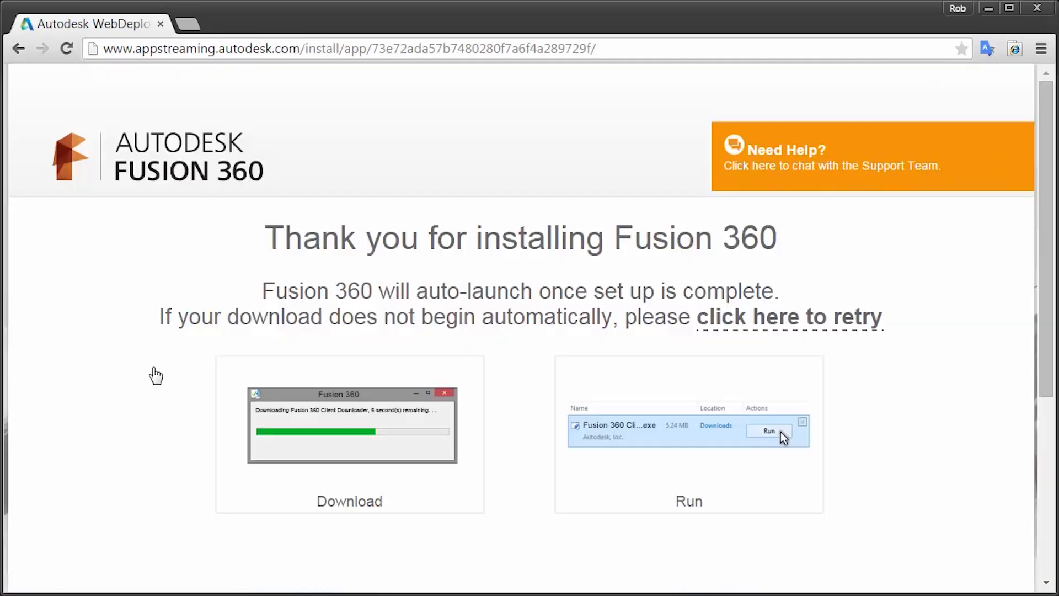